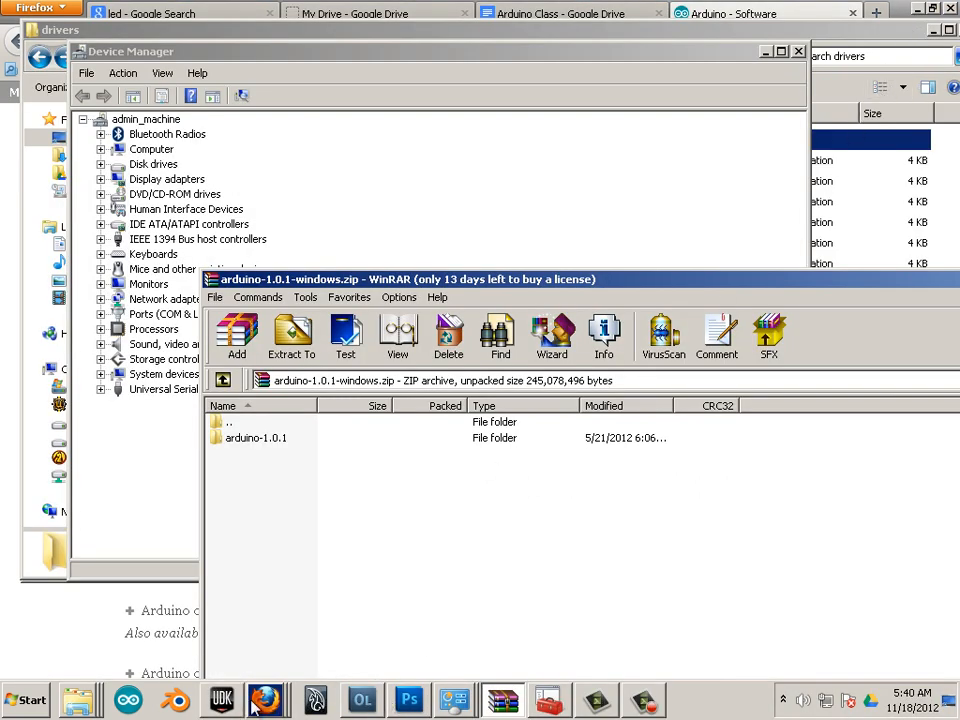
# - Bring up OnLocation's live camcorder feed of the Arduino board, breadboard, pliers and LED
pyautogui.click(361, 699)
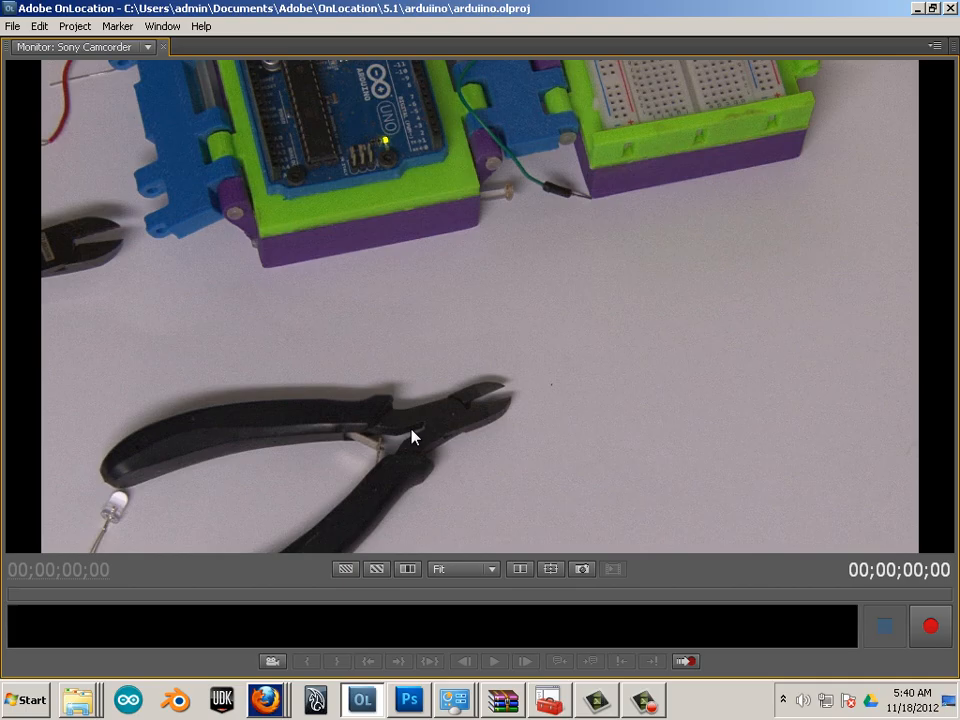
pyautogui.moveTo(364, 352)
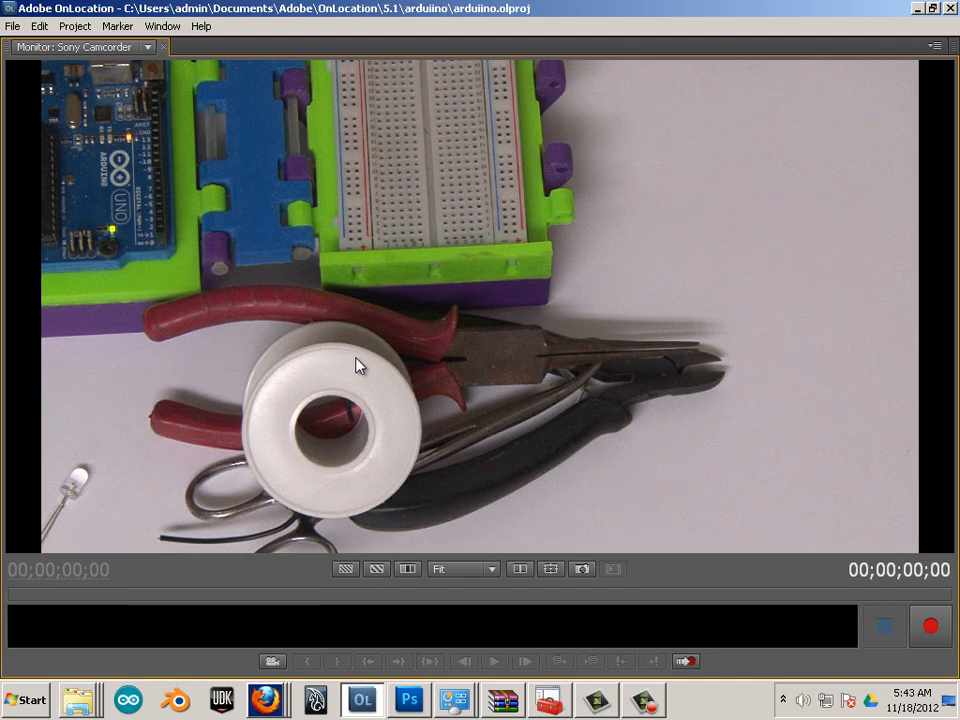
pyautogui.moveTo(336, 372)
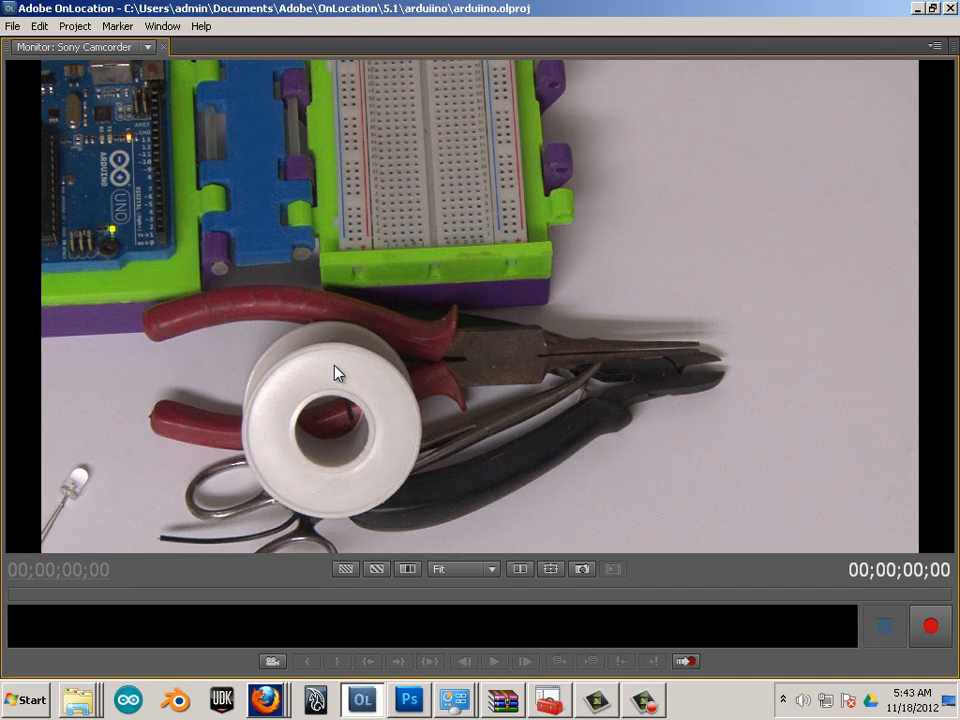
pyautogui.moveTo(350, 387)
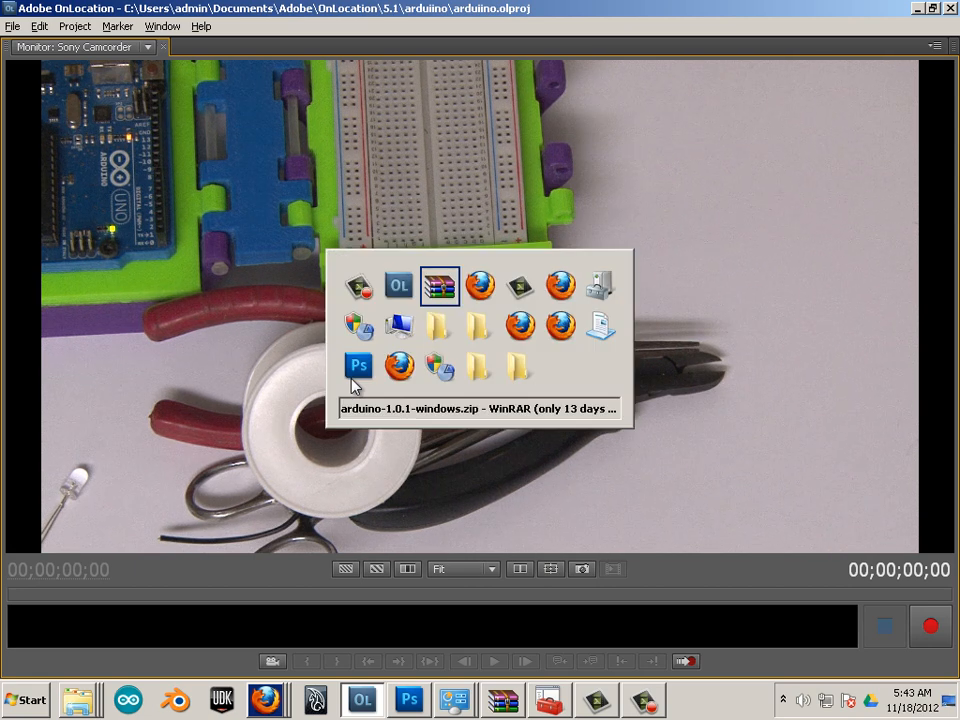
# - In Firefox, search the Adafruit Tools page for 'wire spool' and browse the results
pyautogui.click(264, 699)
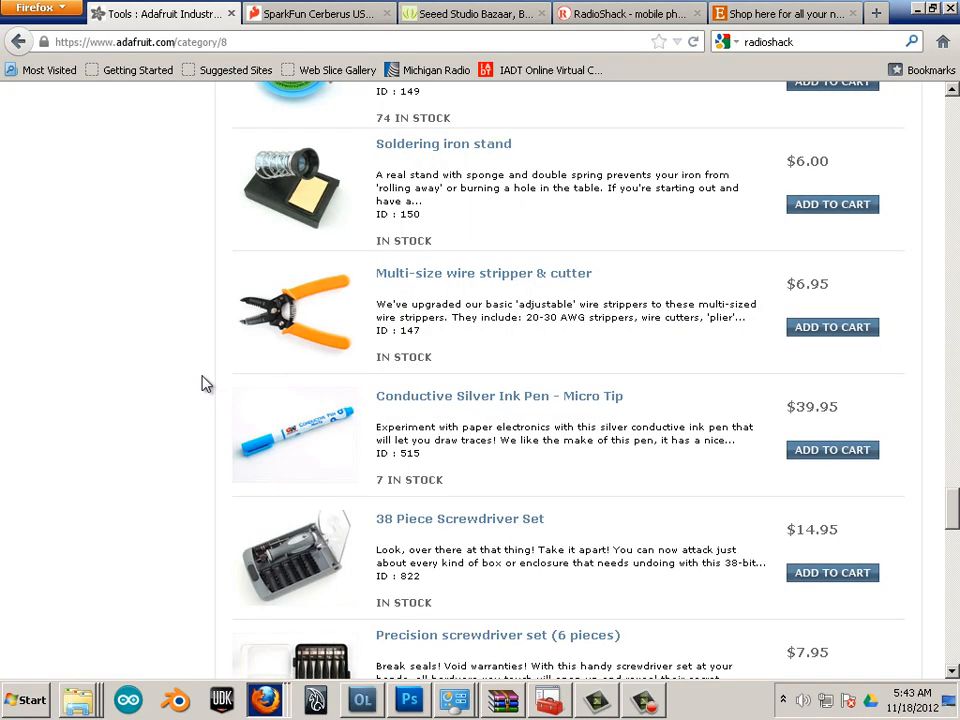
pyautogui.scroll(-3)
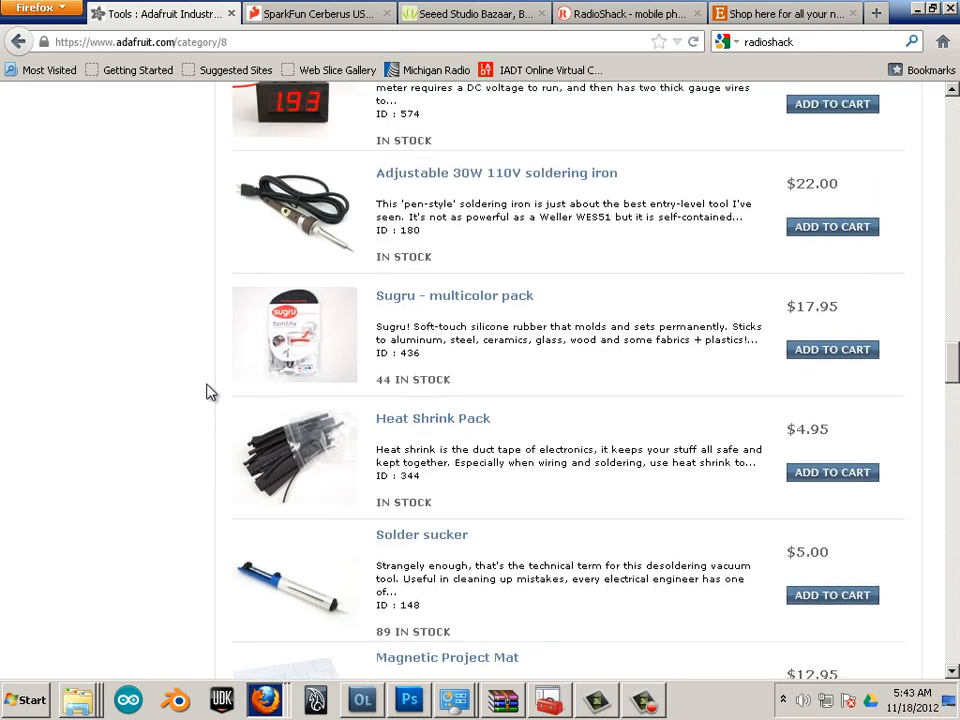
pyautogui.scroll(-3)
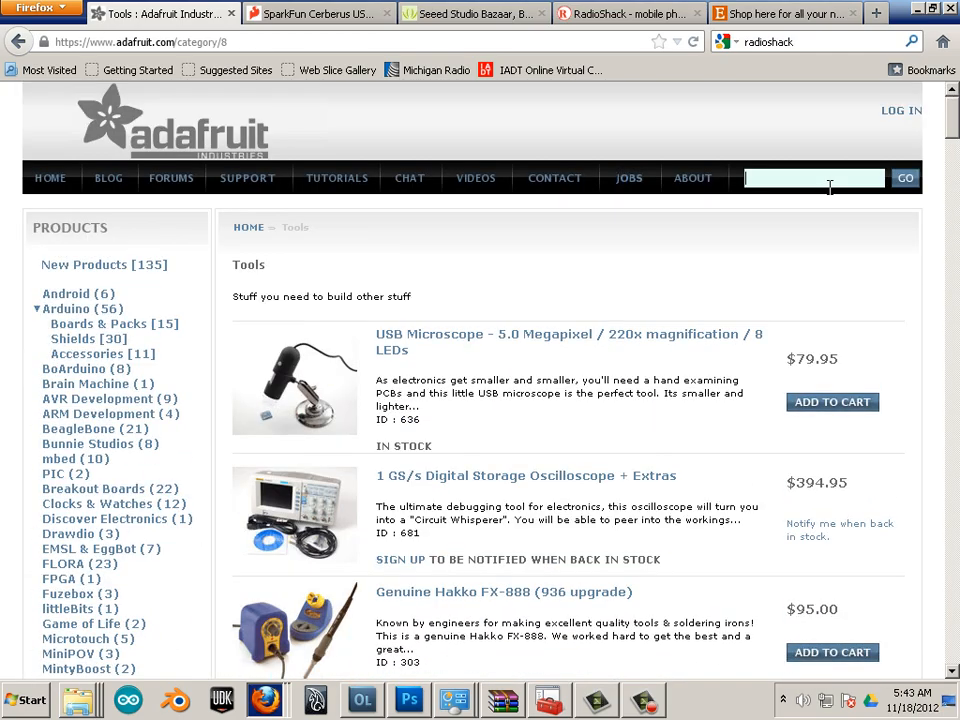
pyautogui.write('wire')
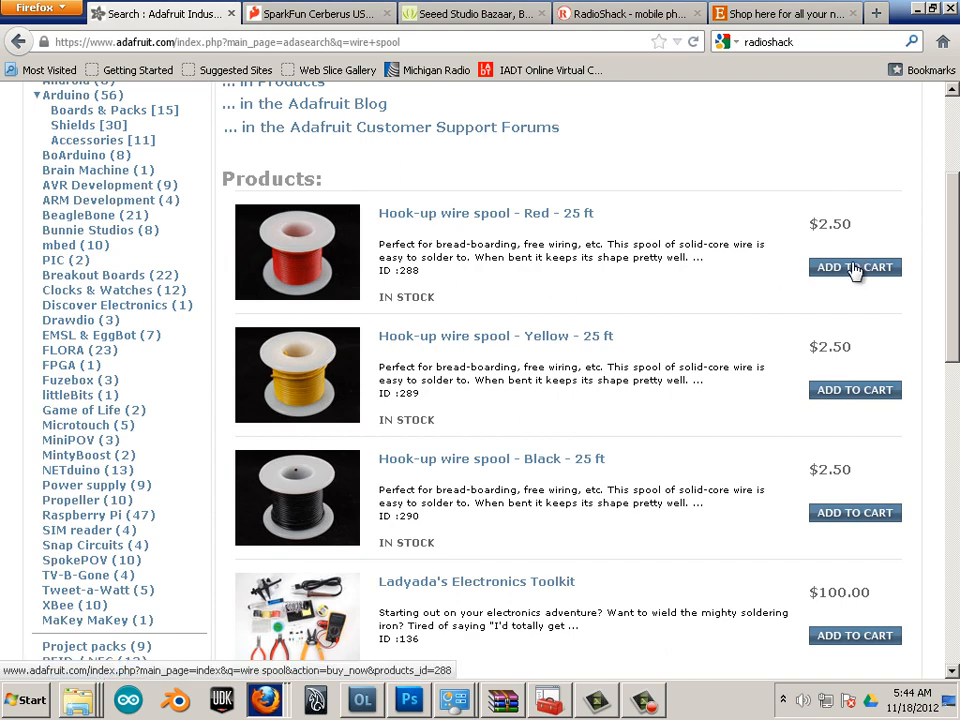
pyautogui.scroll(-3)
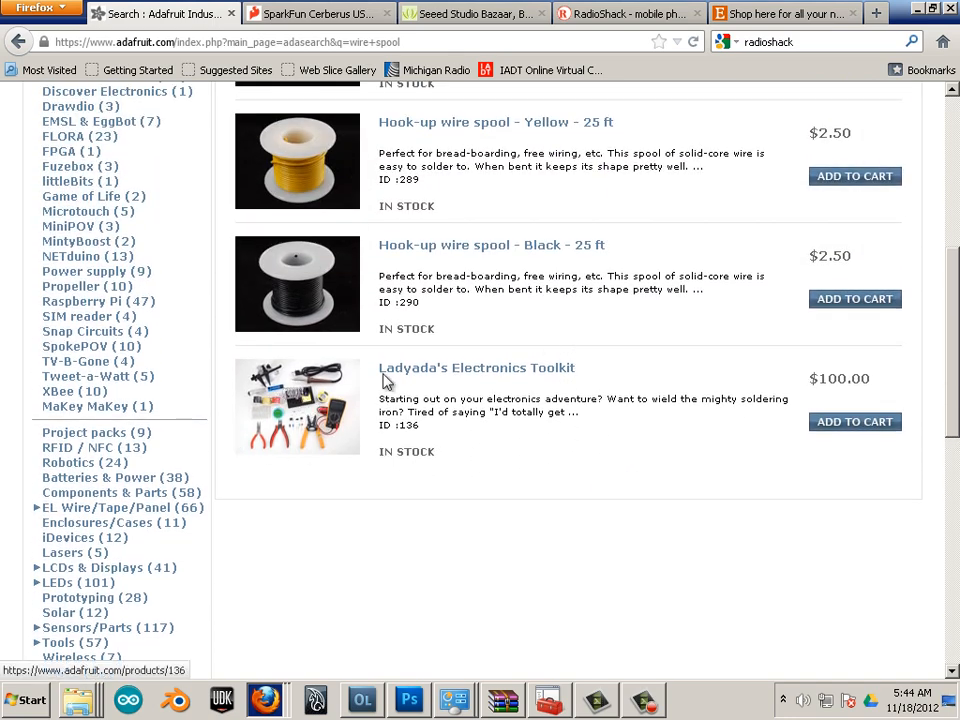
# - Open Ladyada's Electronics Toolkit product page and scroll through its contents
pyautogui.click(476, 368)
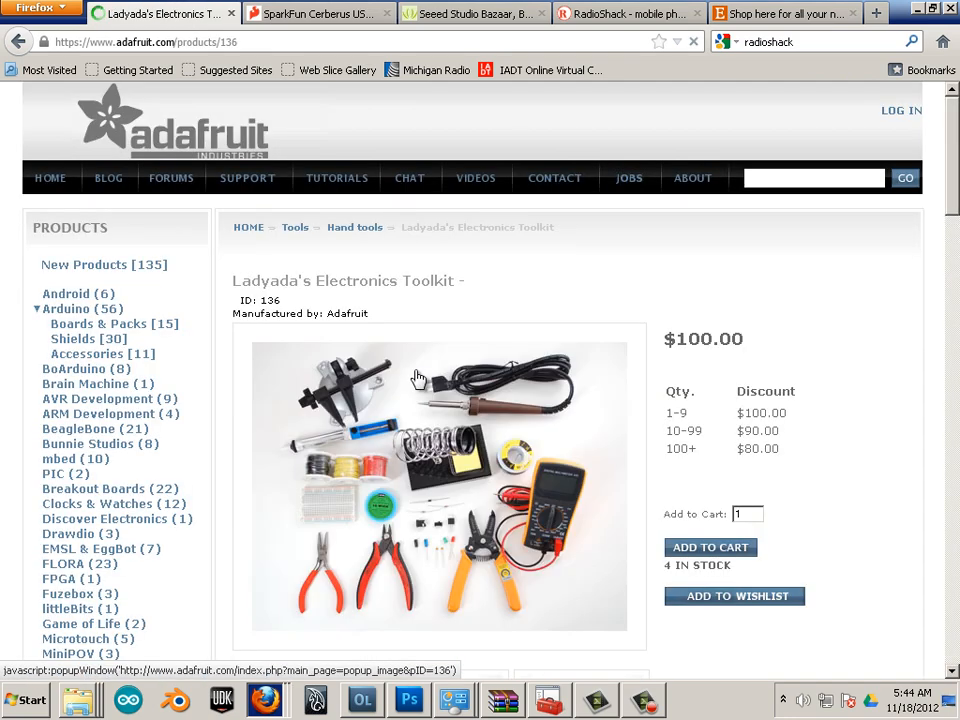
pyautogui.scroll(-3)
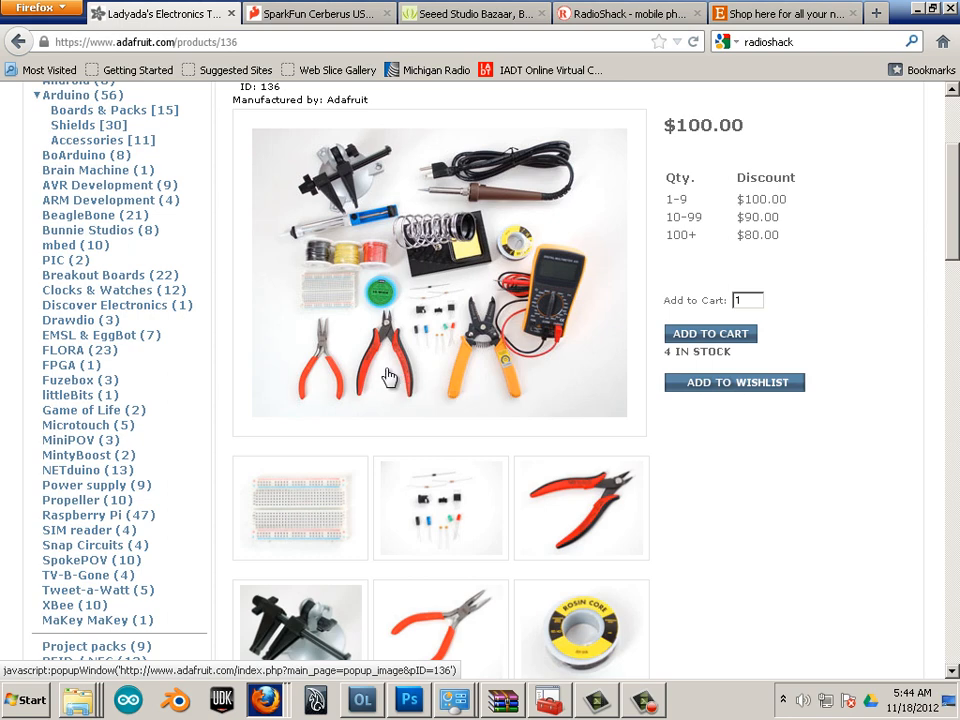
pyautogui.moveTo(415, 357)
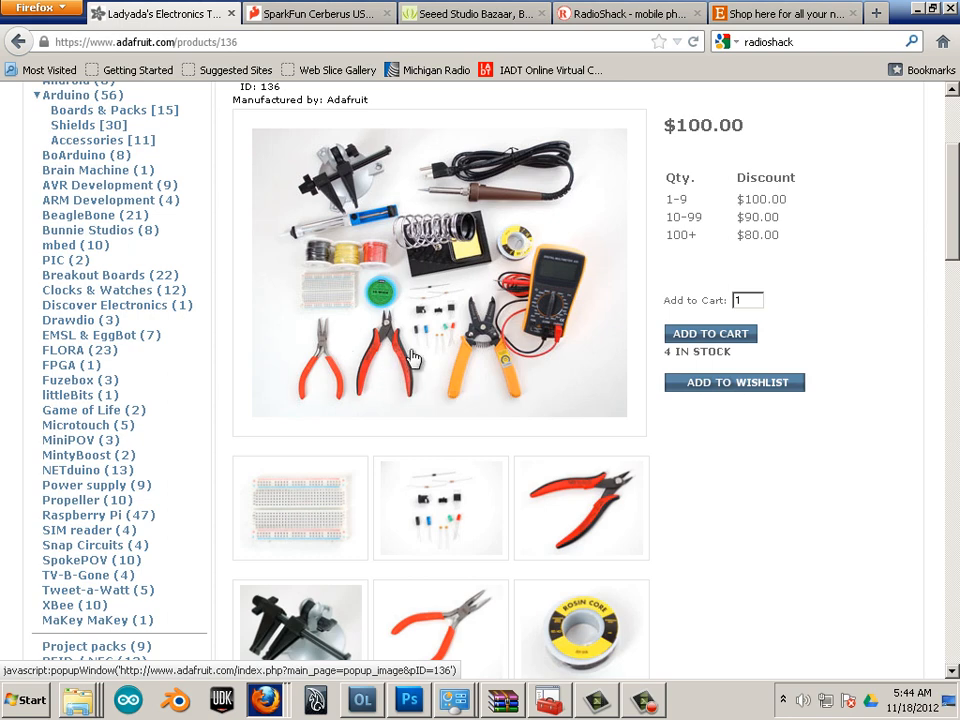
pyautogui.moveTo(560, 287)
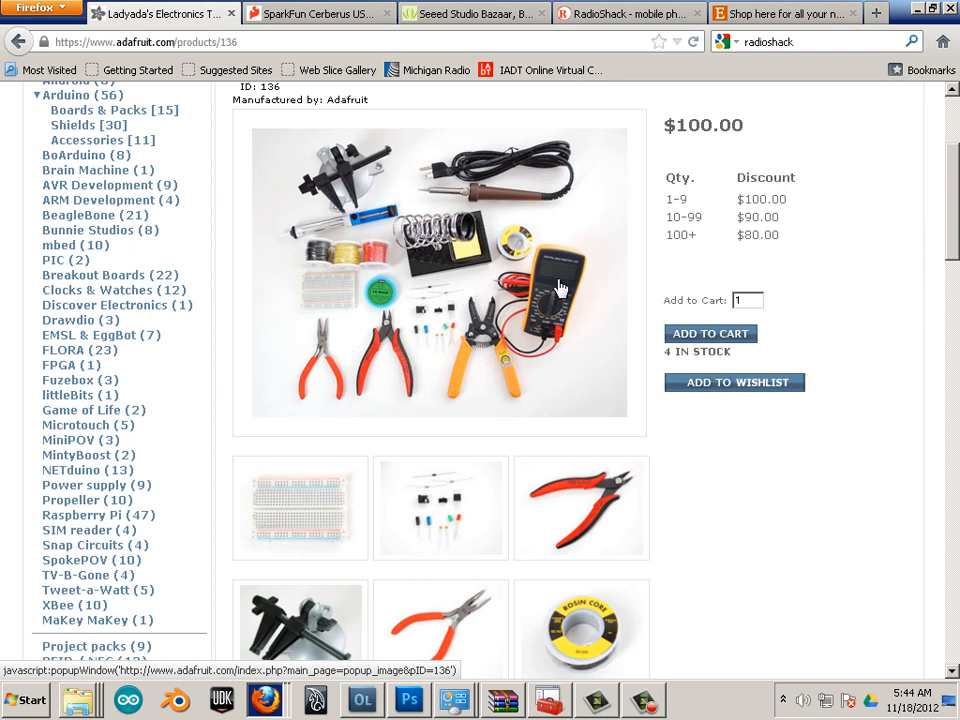
pyautogui.moveTo(540, 305)
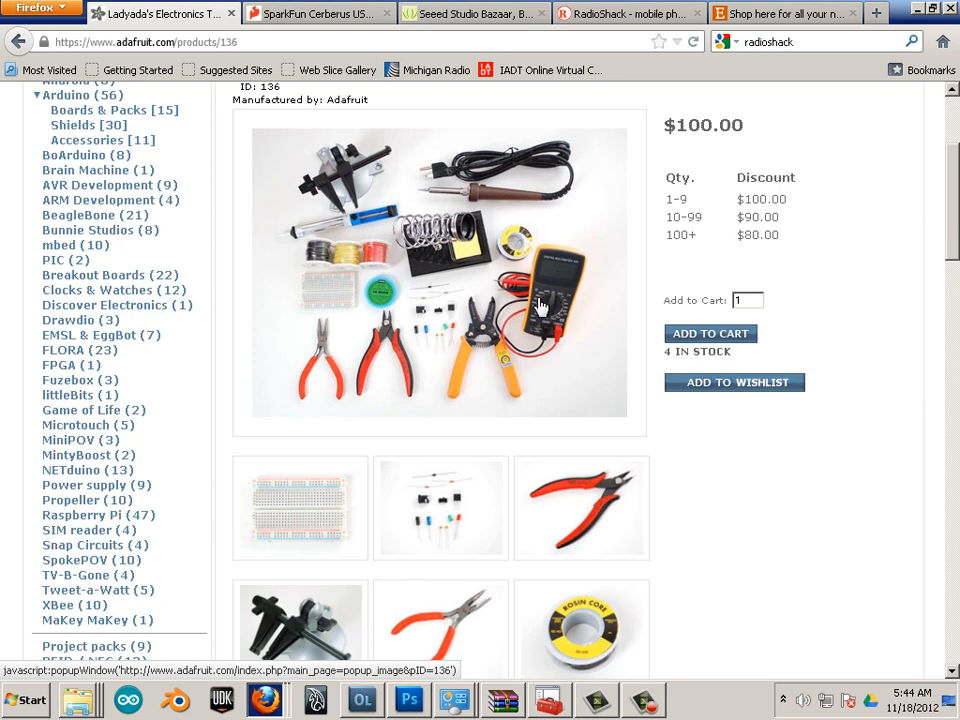
pyautogui.moveTo(557, 298)
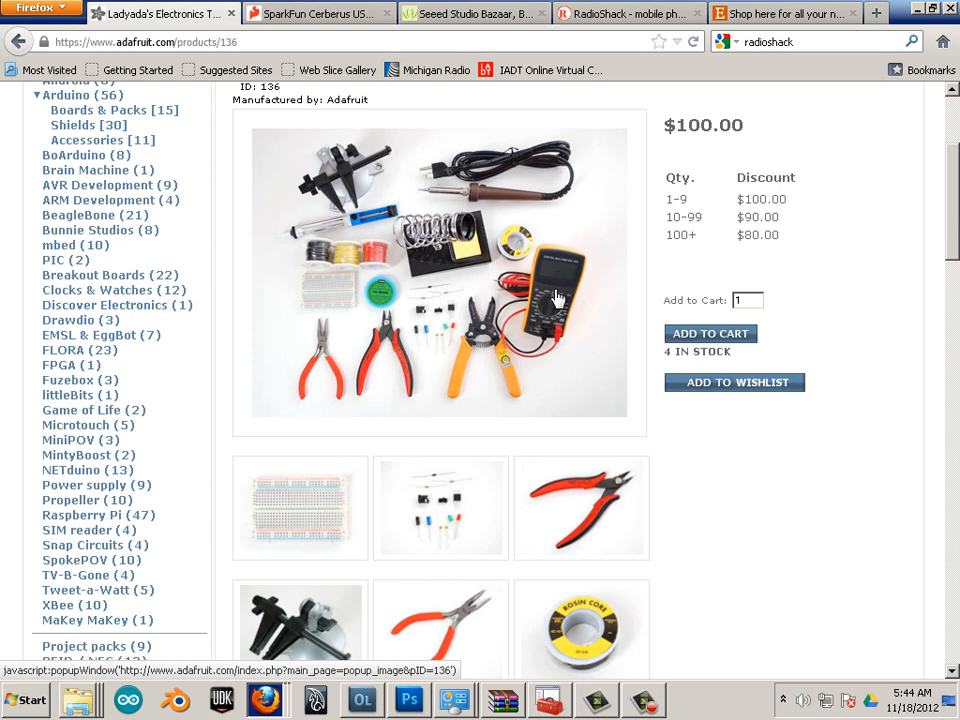
pyautogui.moveTo(552, 330)
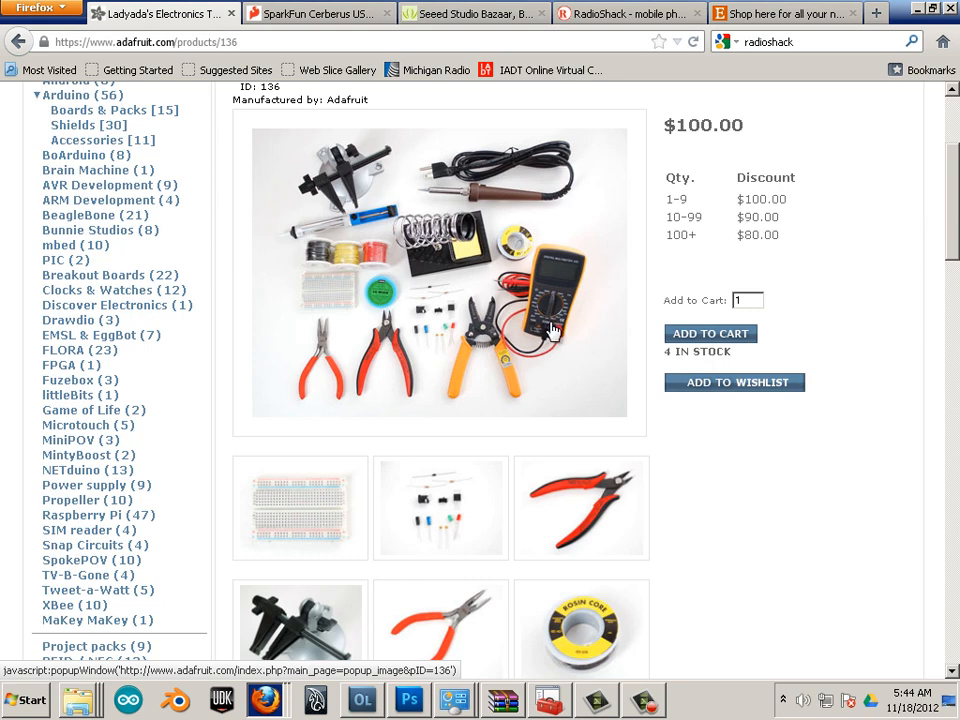
pyautogui.moveTo(505, 295)
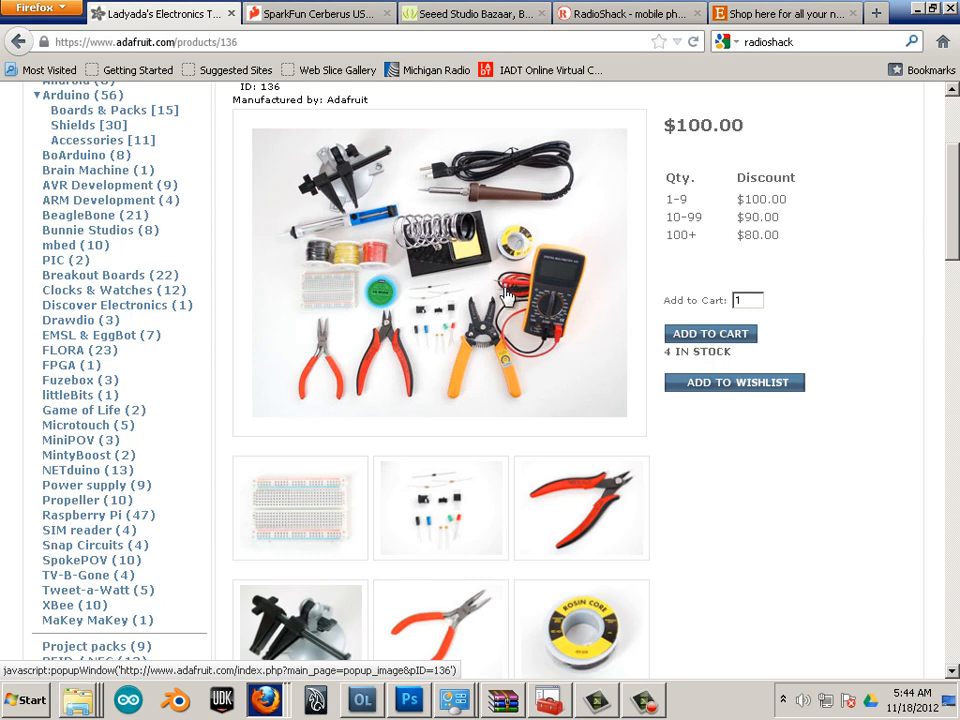
pyautogui.moveTo(537, 297)
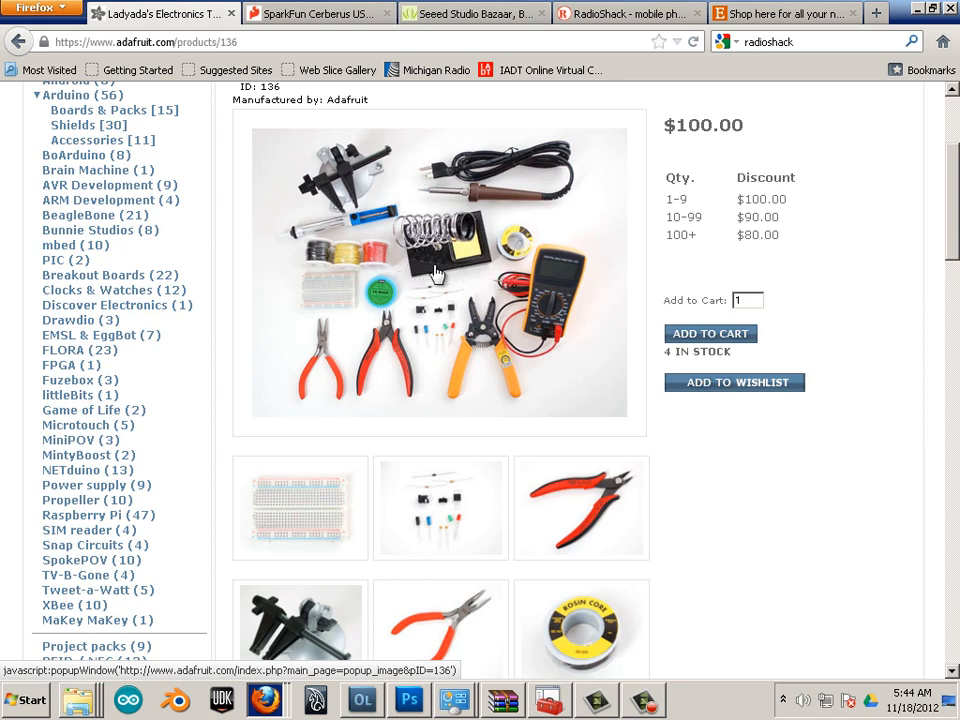
pyautogui.moveTo(555, 305)
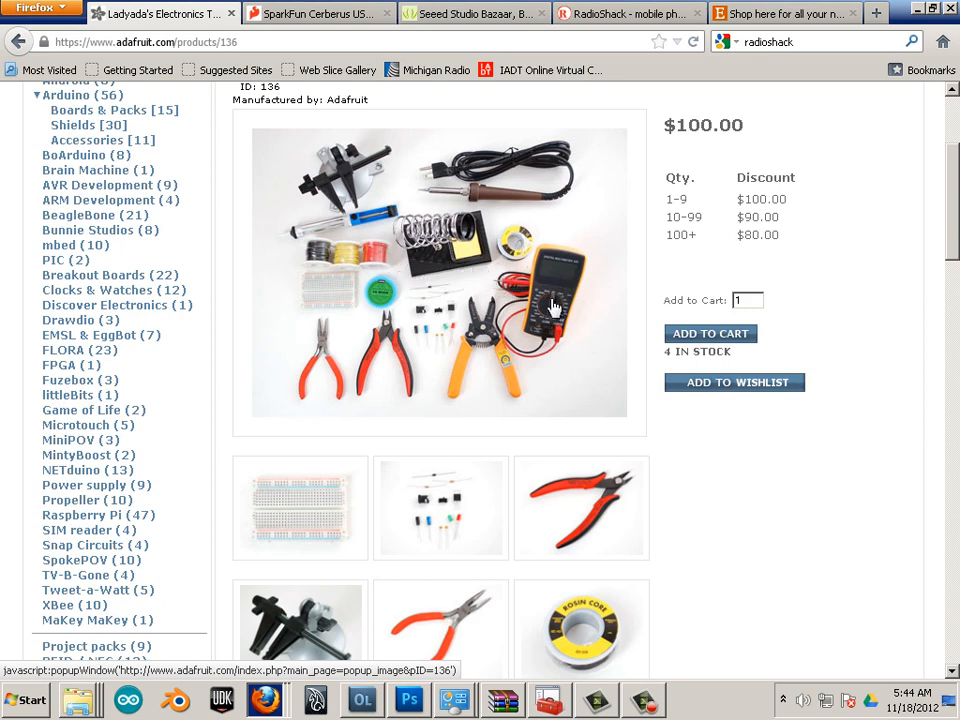
pyautogui.moveTo(470, 185)
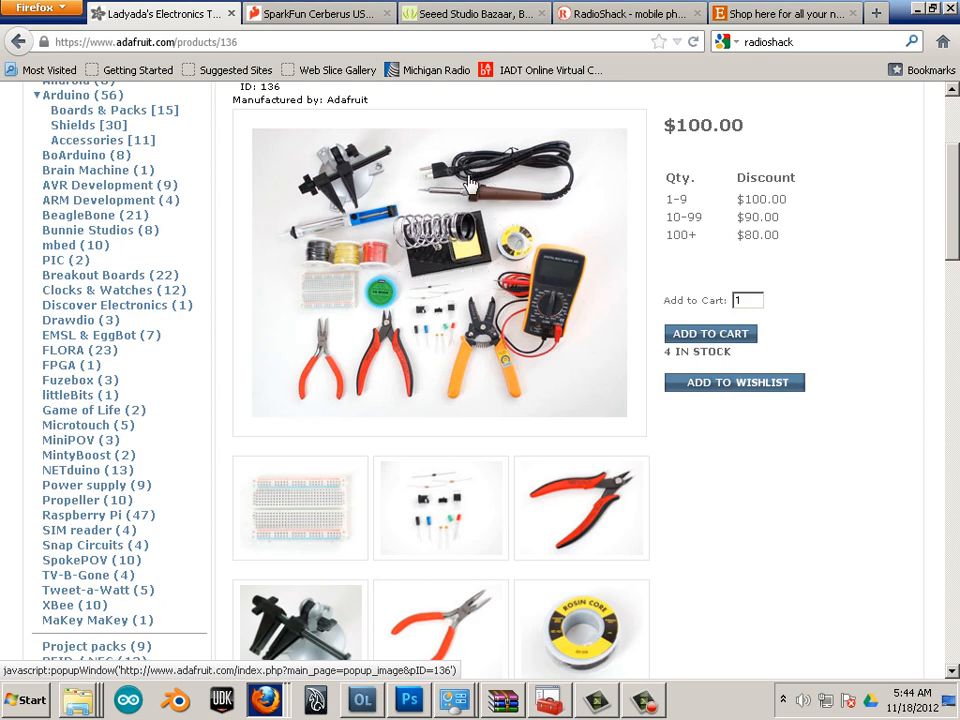
pyautogui.moveTo(518, 223)
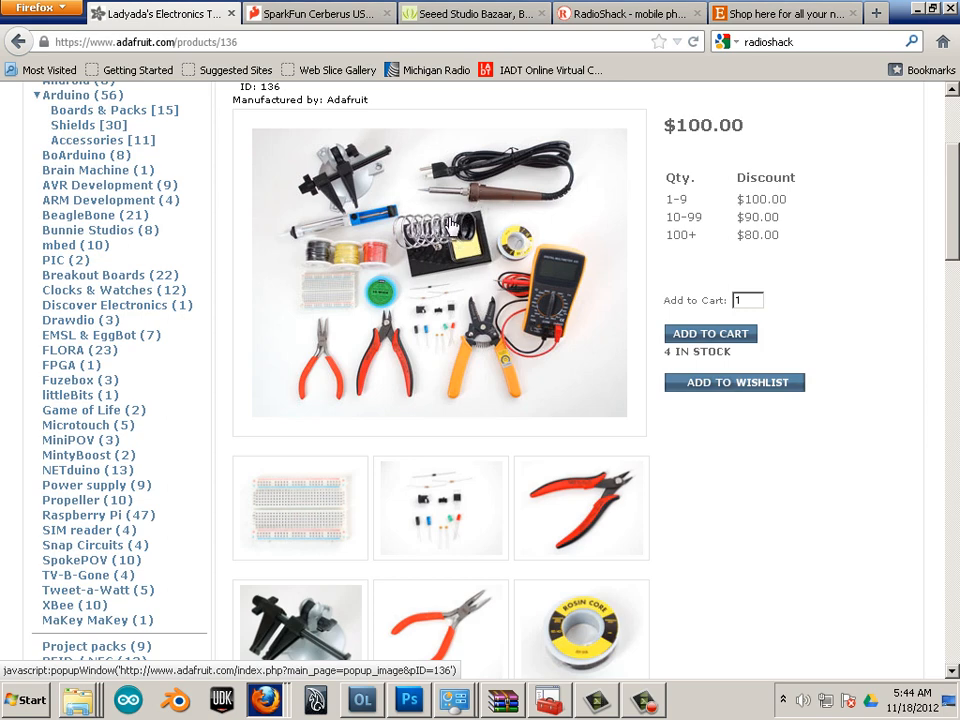
pyautogui.moveTo(458, 228)
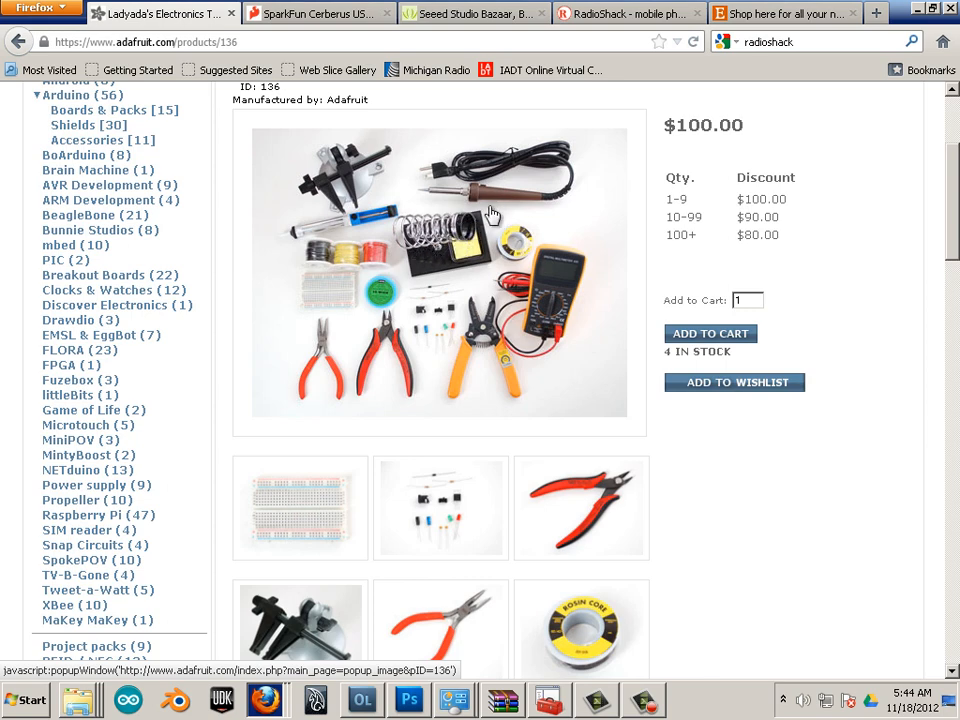
pyautogui.moveTo(465, 205)
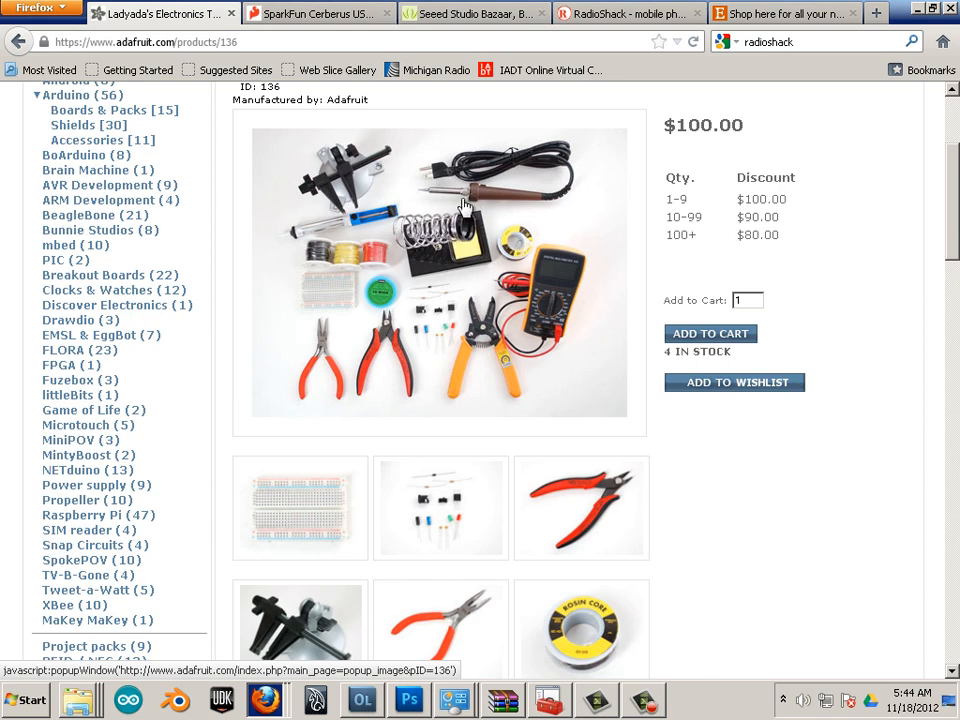
pyautogui.moveTo(463, 216)
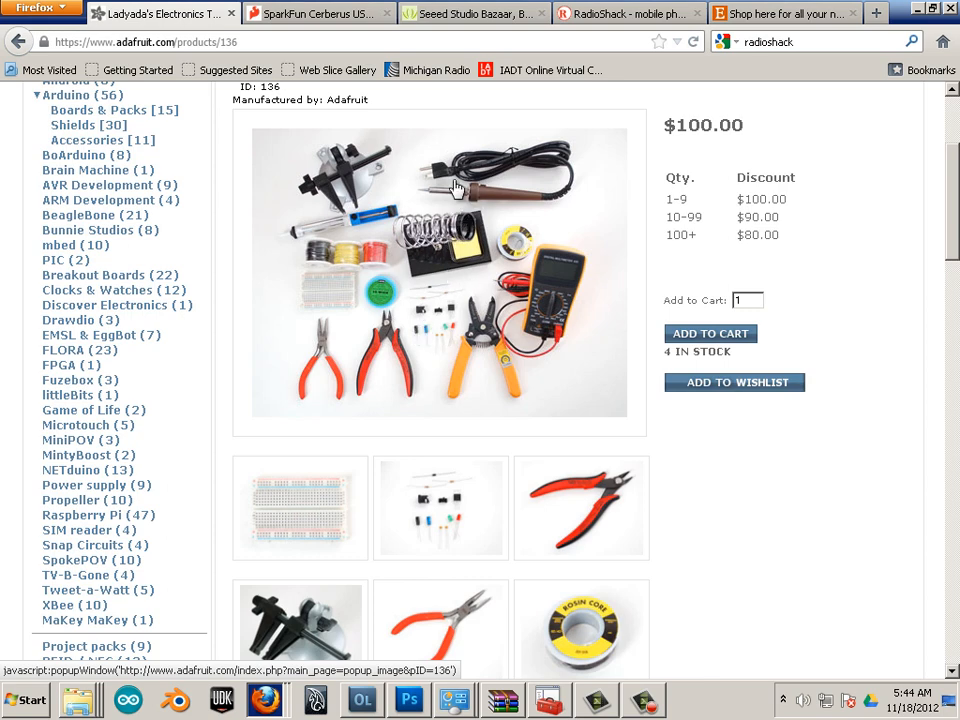
pyautogui.moveTo(443, 268)
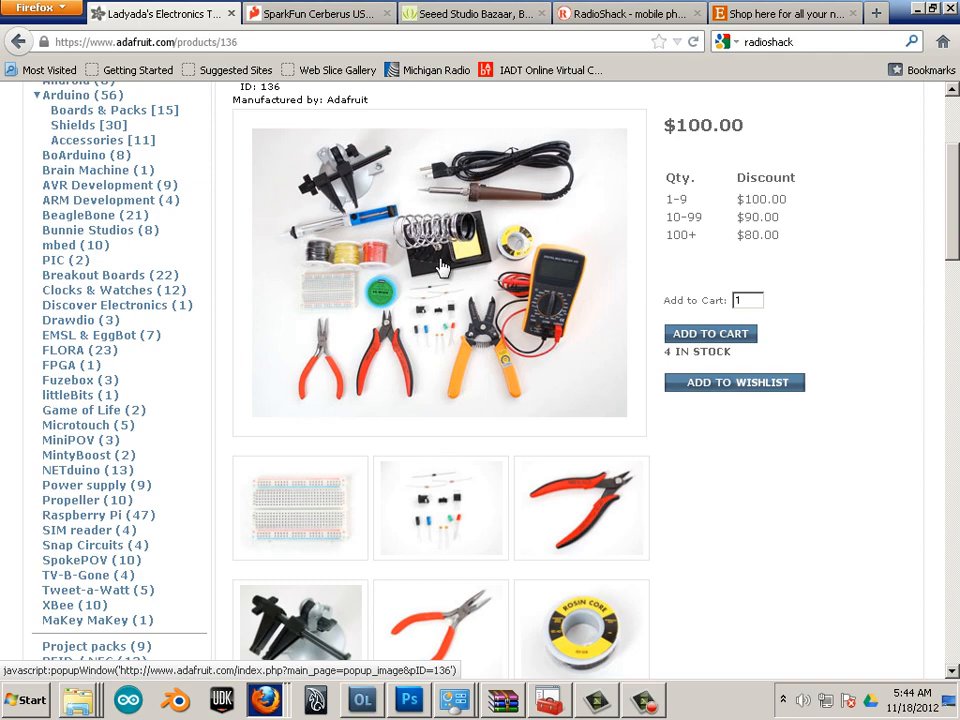
pyautogui.scroll(-3)
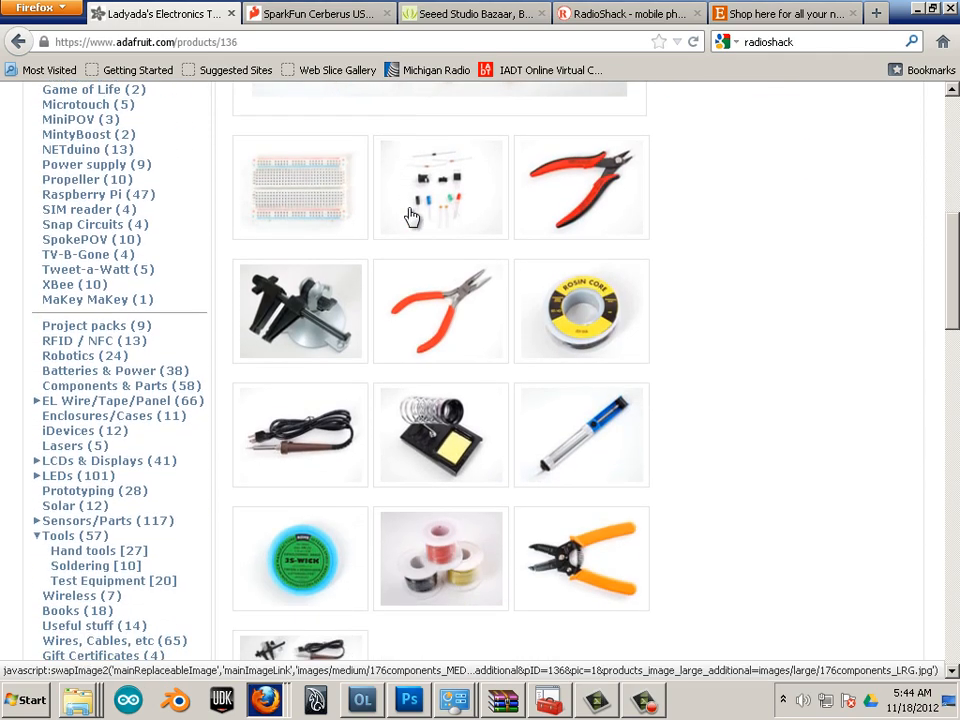
pyautogui.scroll(-3)
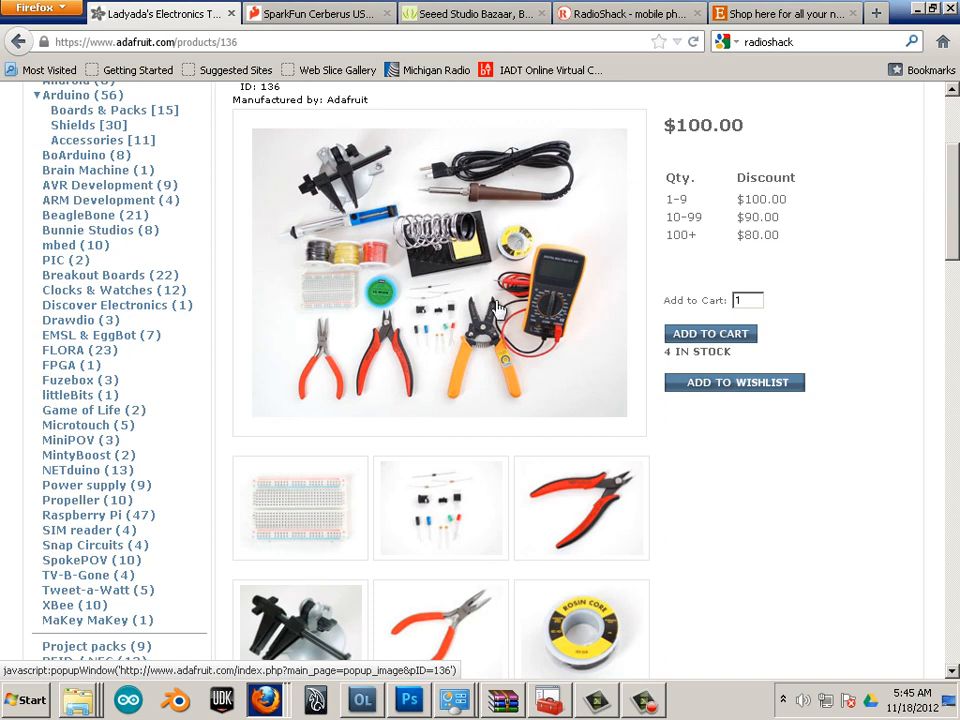
pyautogui.moveTo(483, 335)
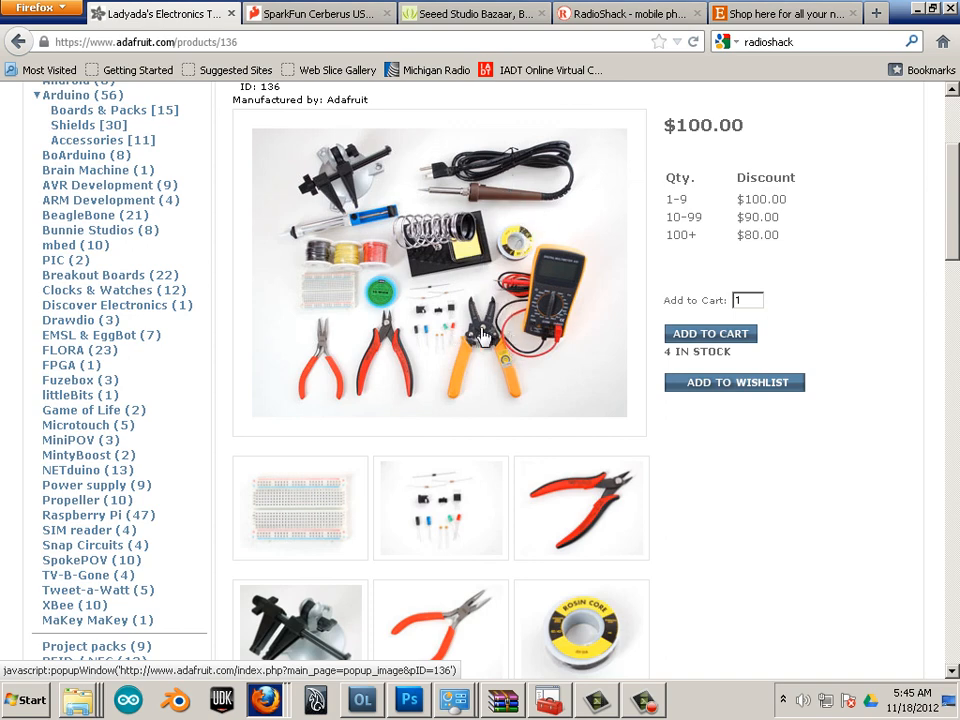
pyautogui.moveTo(470, 250)
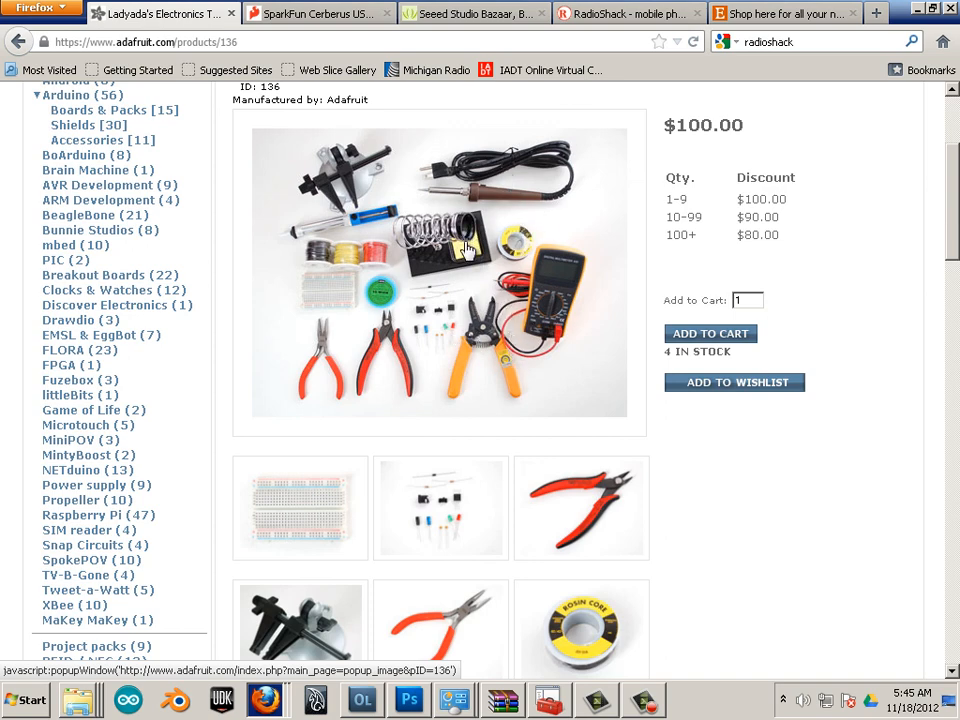
pyautogui.moveTo(513, 242)
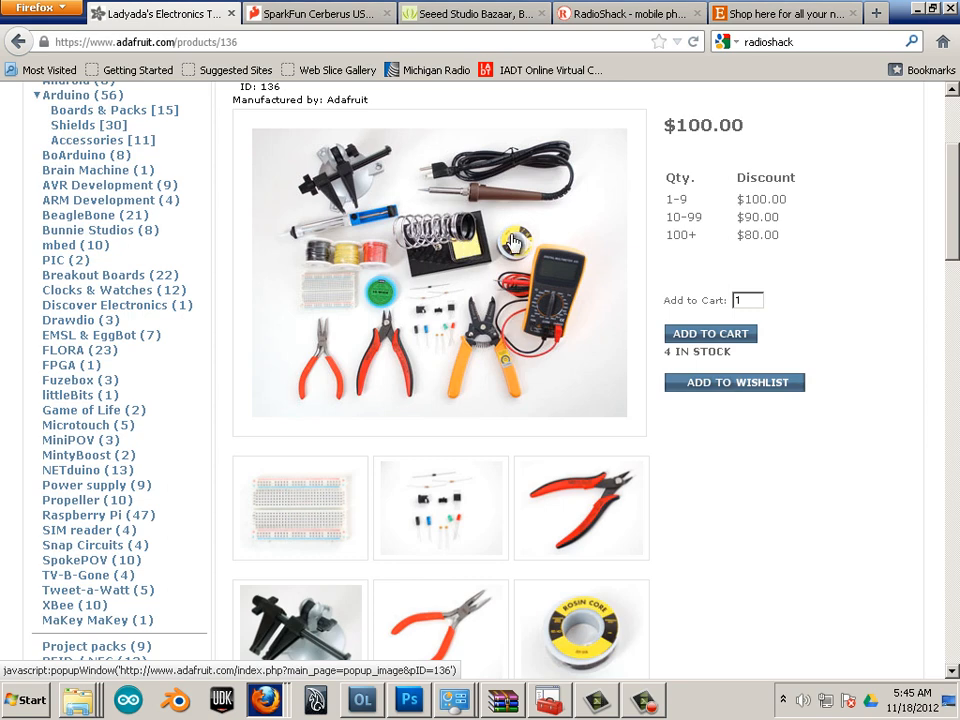
pyautogui.moveTo(528, 308)
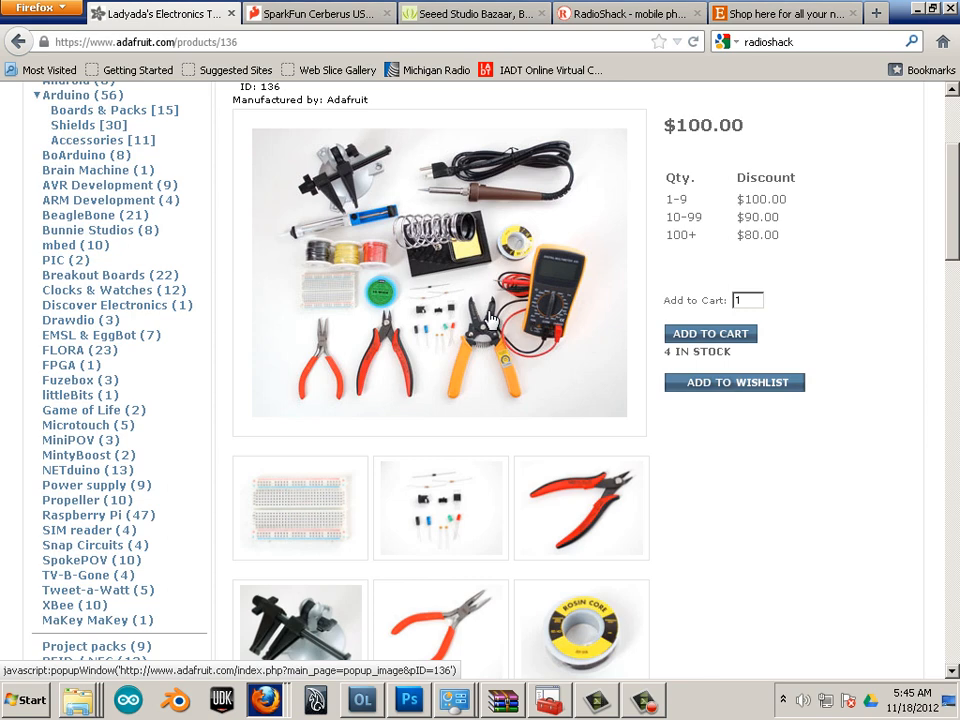
pyautogui.moveTo(495, 308)
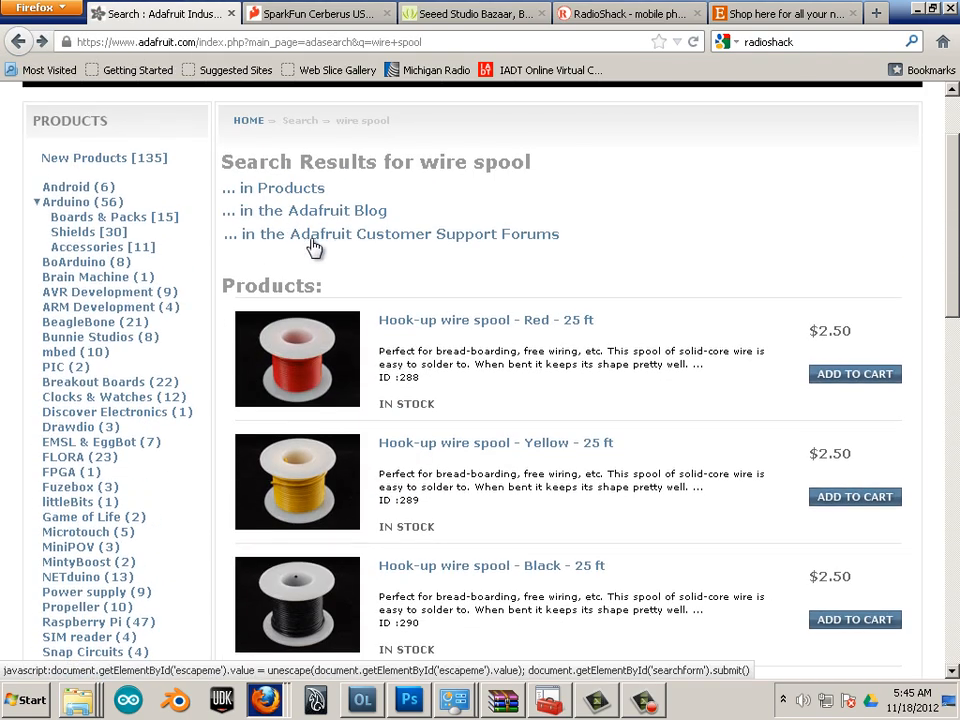
pyautogui.moveTo(355, 277)
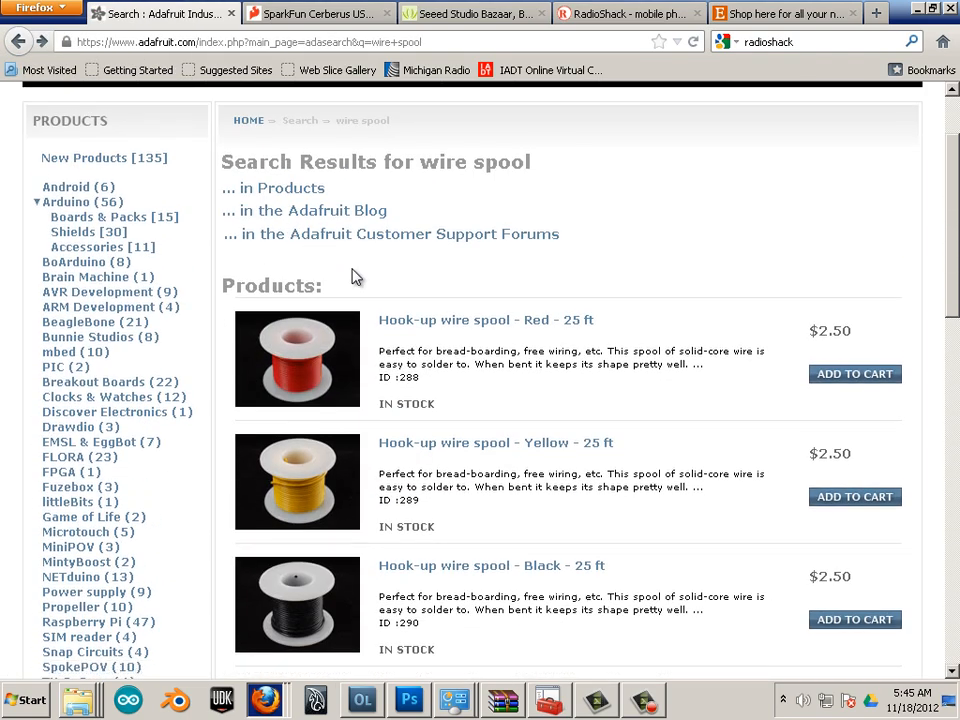
pyautogui.scroll(-3)
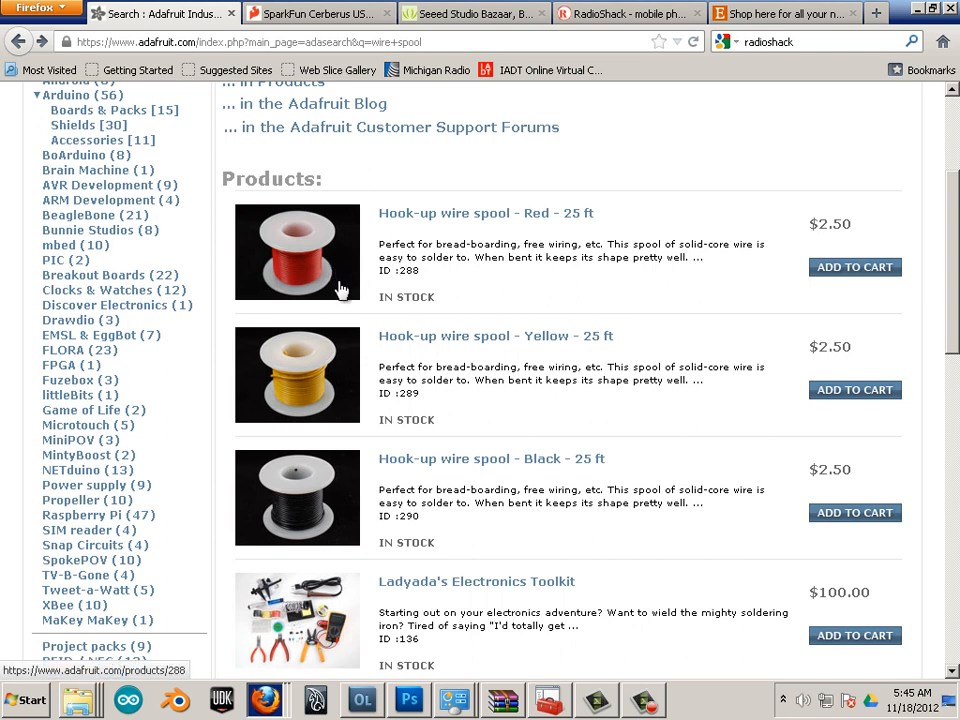
pyautogui.moveTo(276, 282)
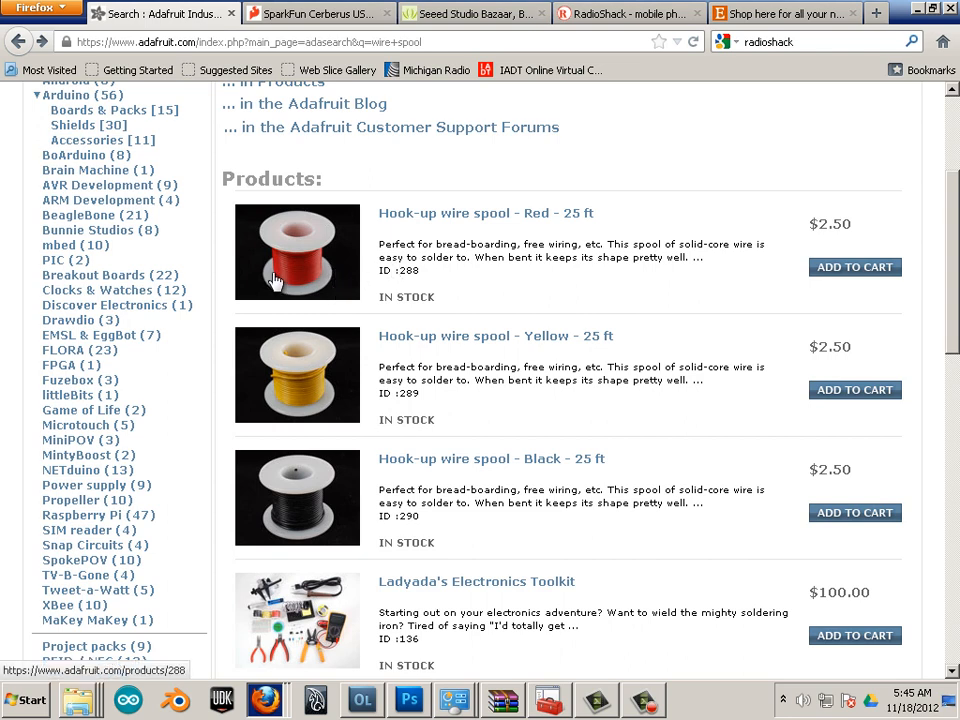
pyautogui.scroll(-3)
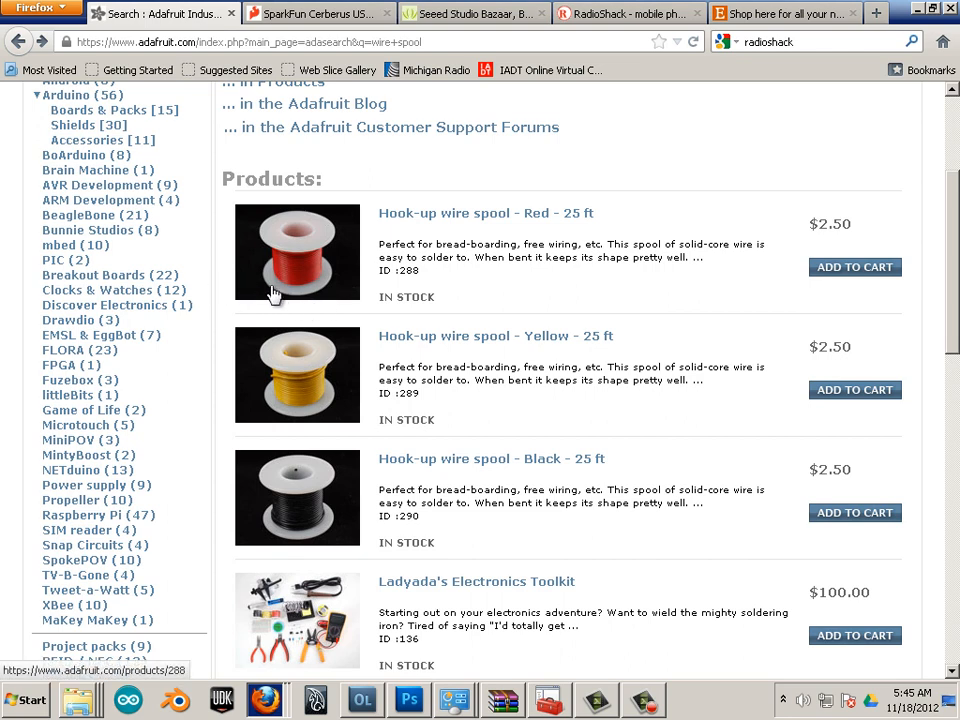
pyautogui.moveTo(389, 315)
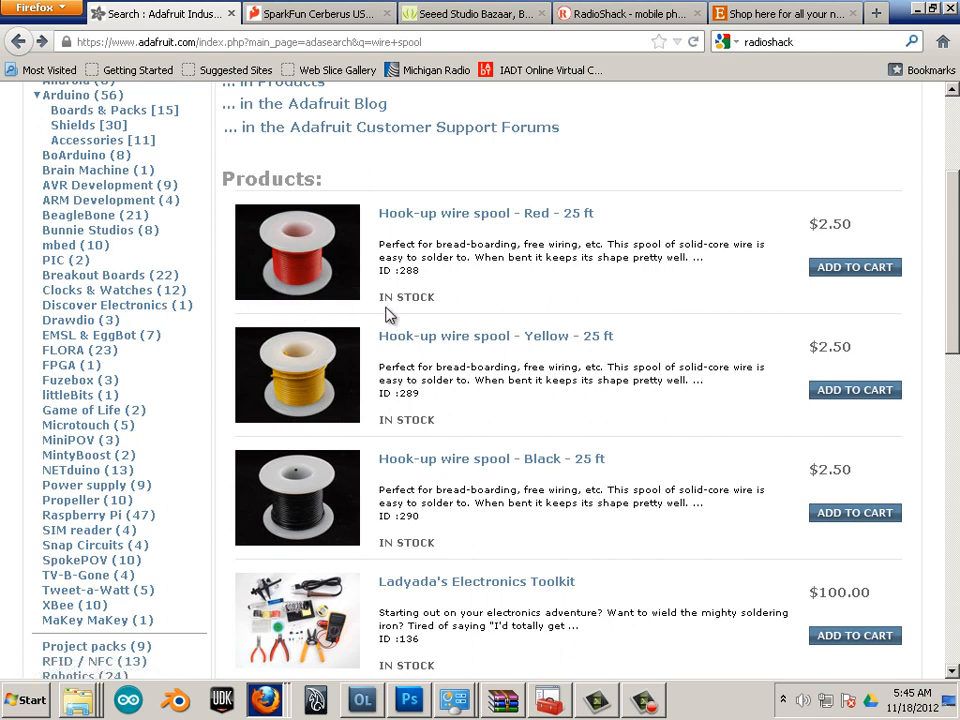